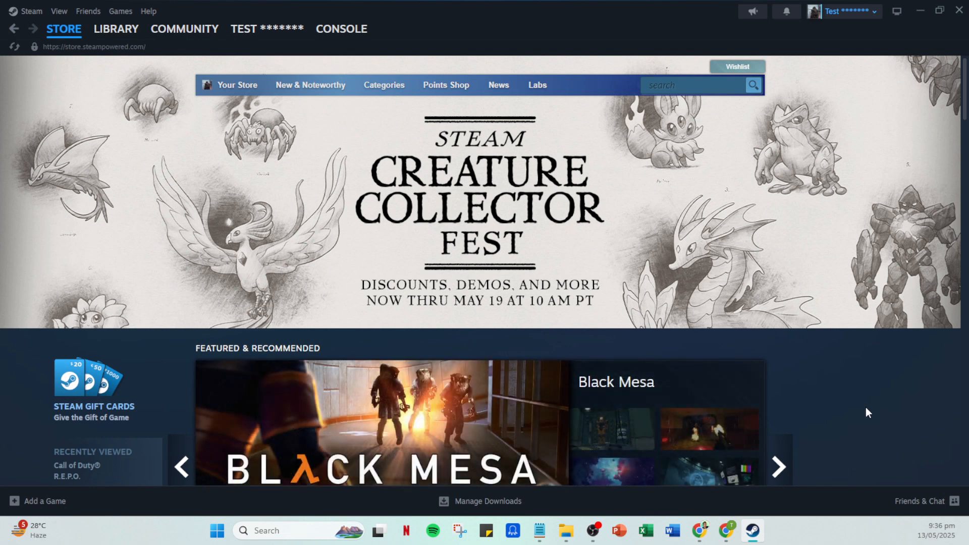
mouse_move(889, 383)
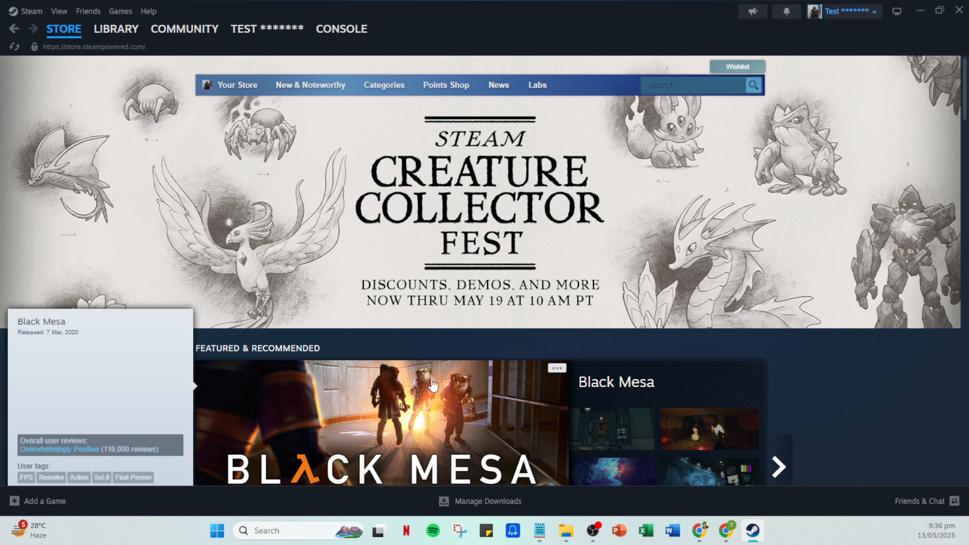
mouse_move(580, 464)
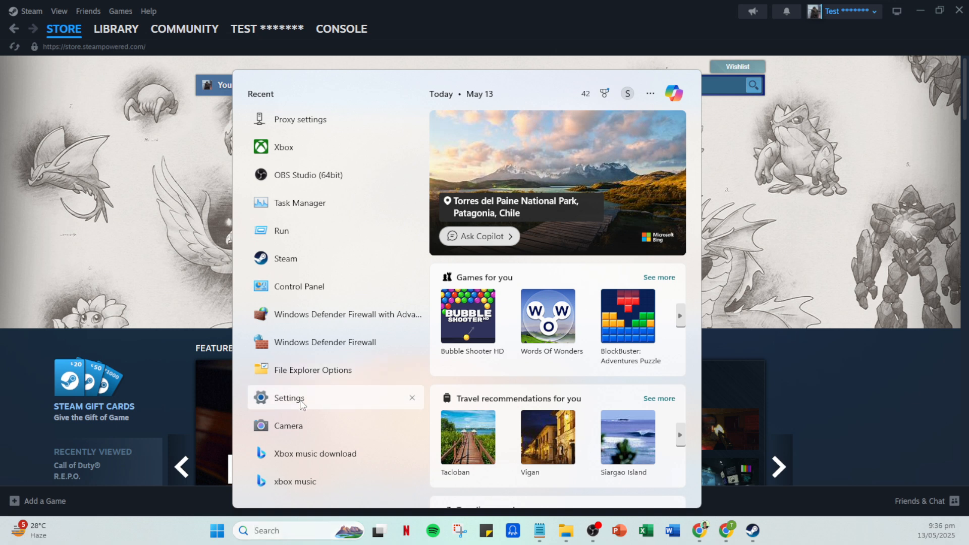
Launch Windows Settings and go to the Network & internet page
left_click(287, 397)
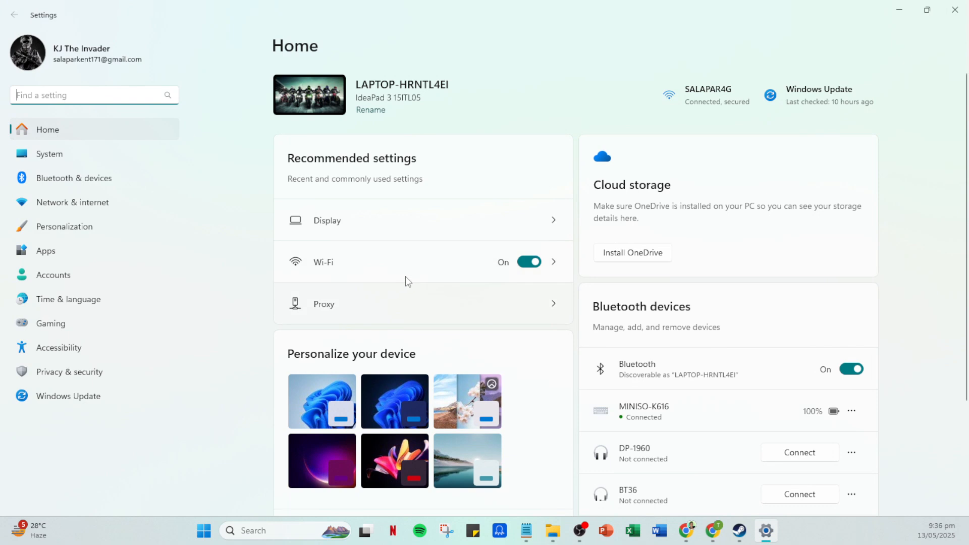
mouse_move(65, 153)
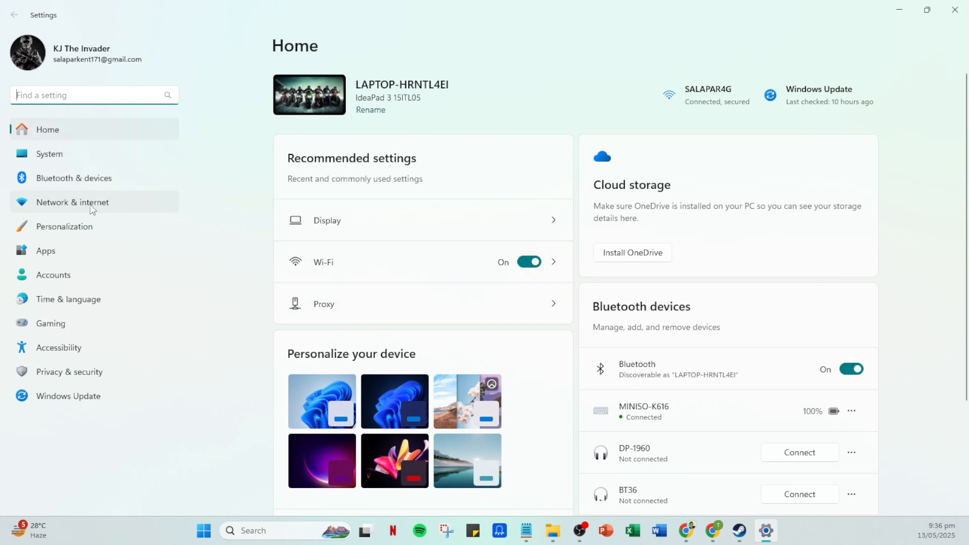
left_click(71, 202)
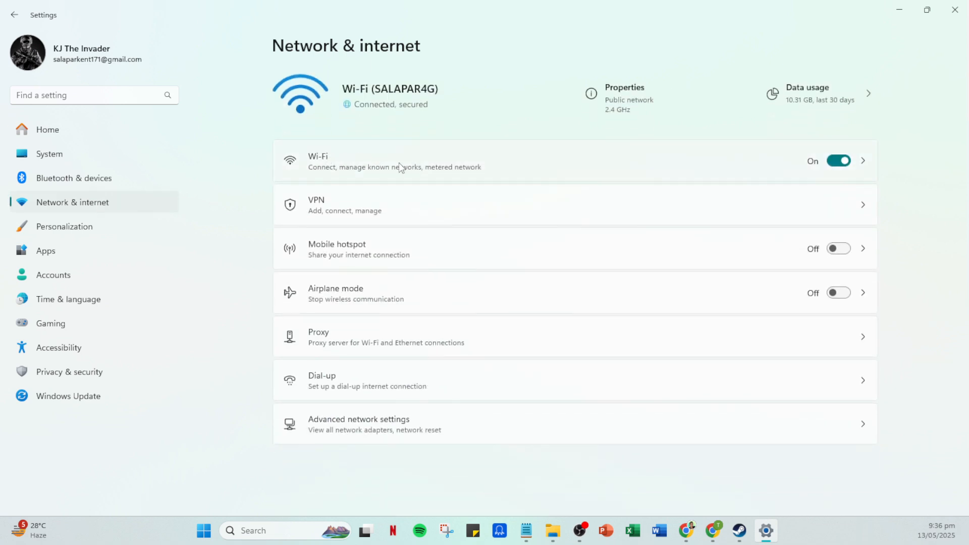
mouse_move(351, 176)
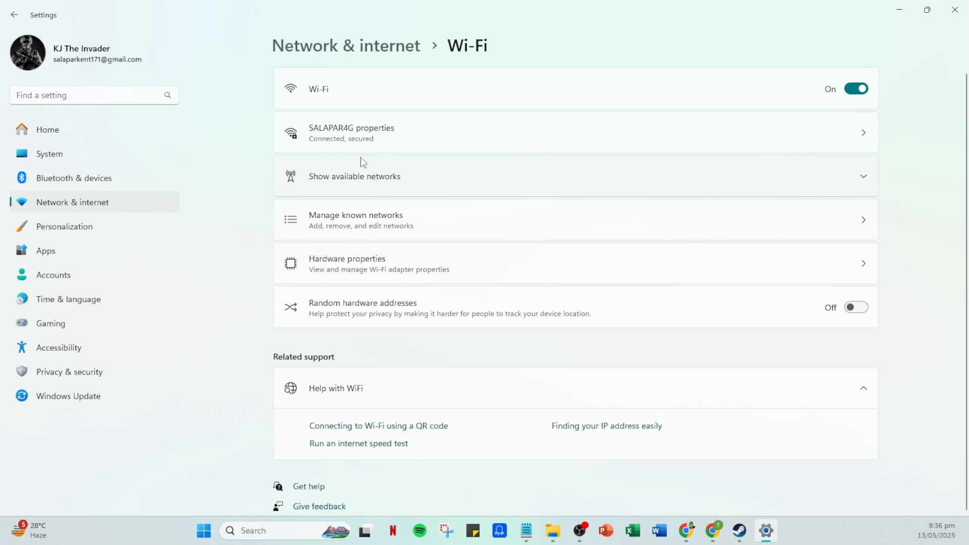
mouse_move(487, 122)
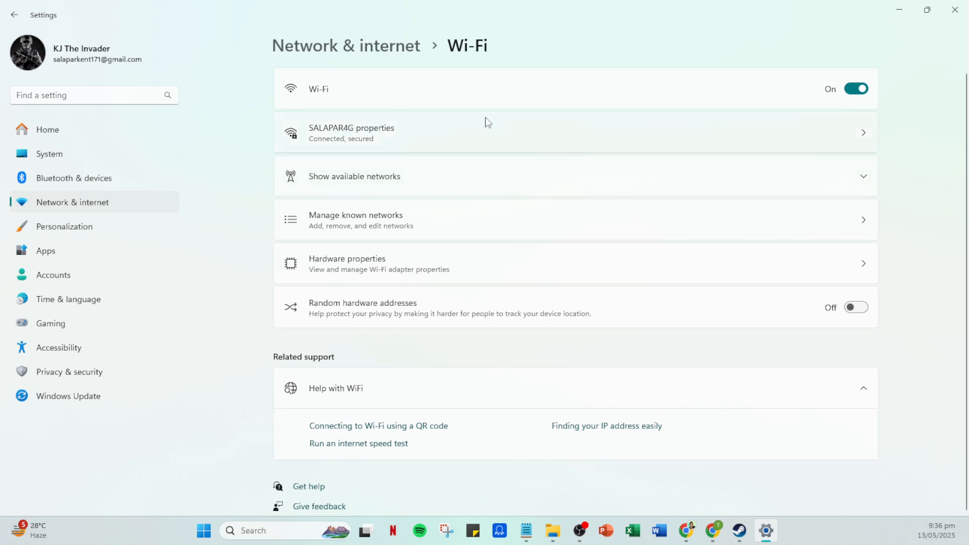
mouse_move(348, 144)
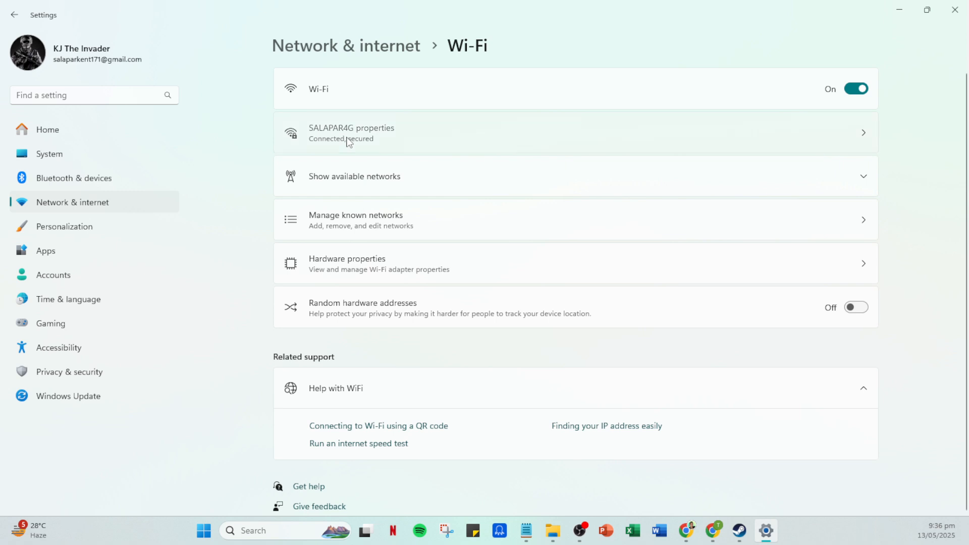
Open the SALAPAR4G properties page to review profile type and IP details
left_click(351, 132)
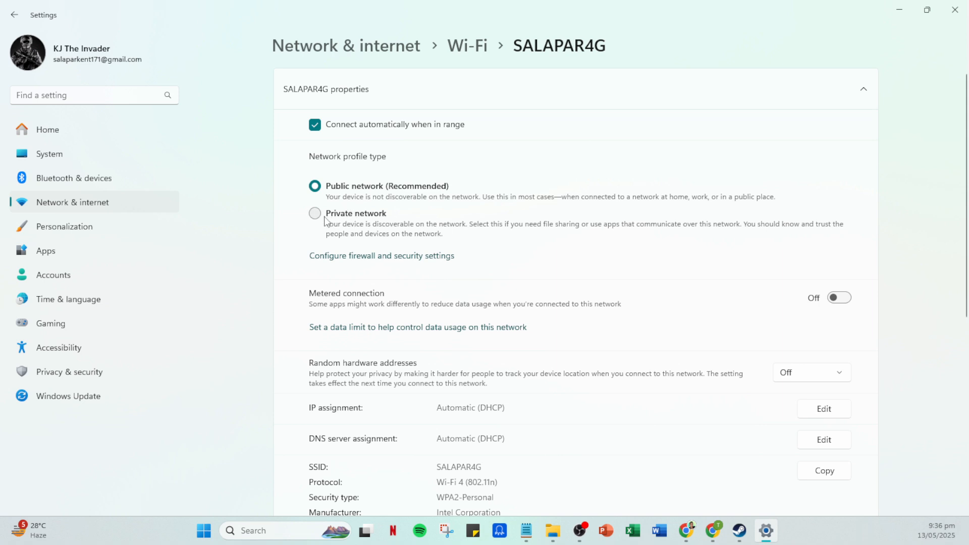
mouse_move(320, 222)
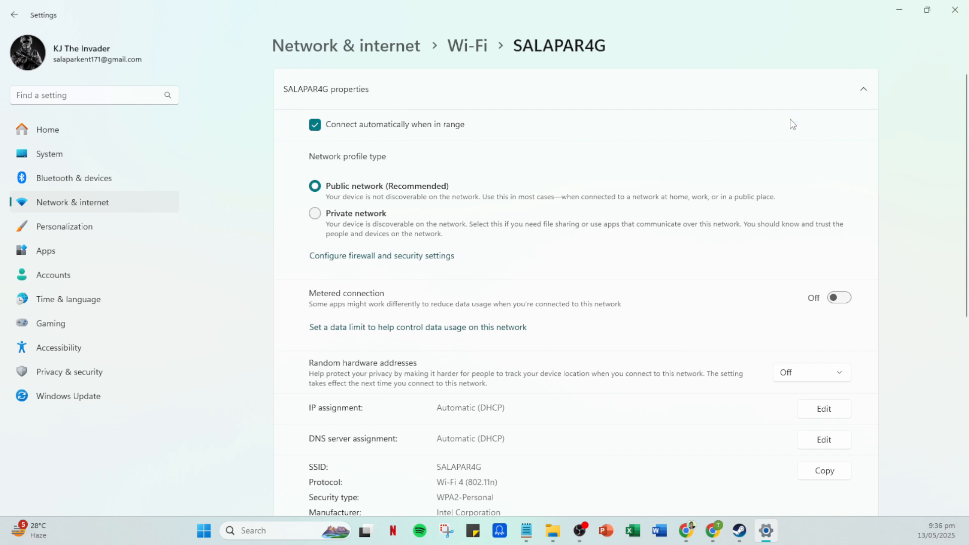
mouse_move(957, 44)
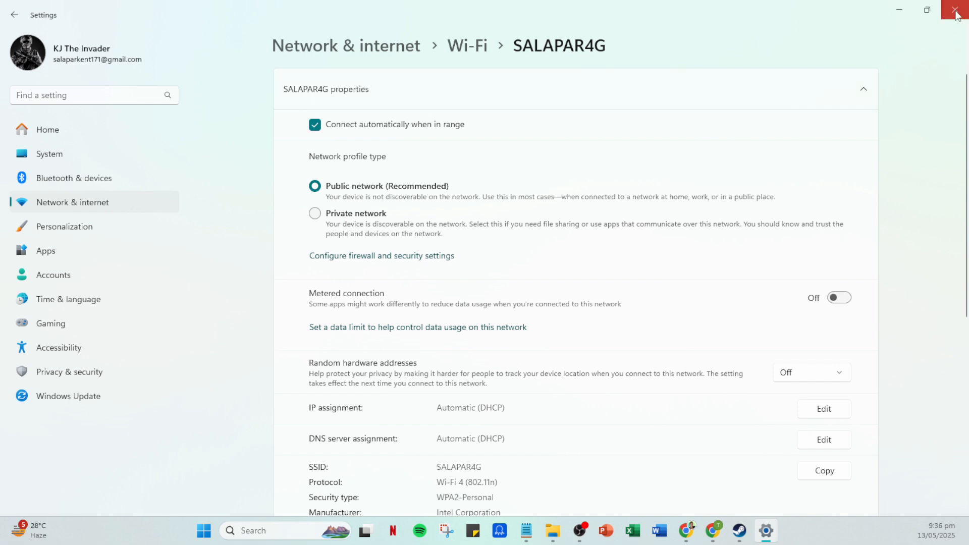
Close Windows Settings and search the Steam library for 'ste' to find SteamVR
left_click(957, 11)
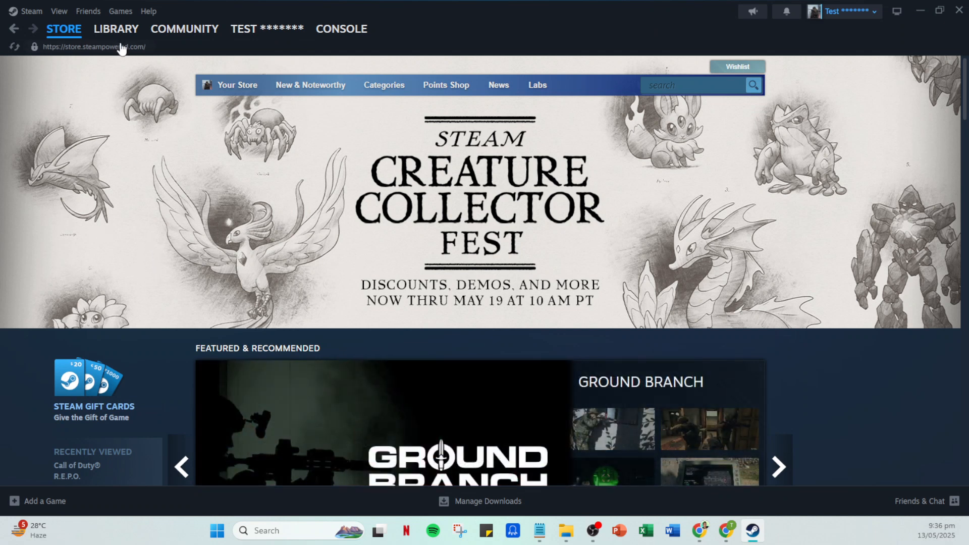
left_click(115, 29)
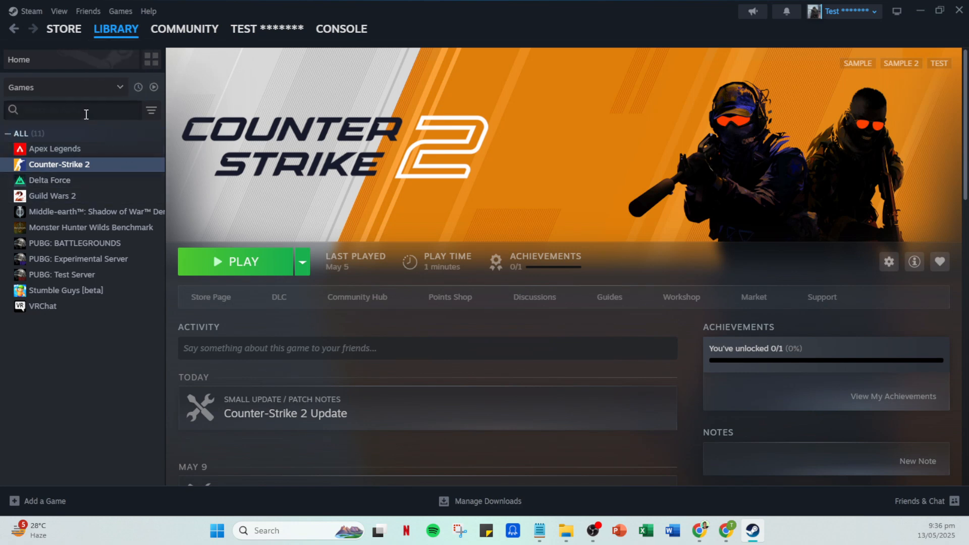
left_click(72, 110)
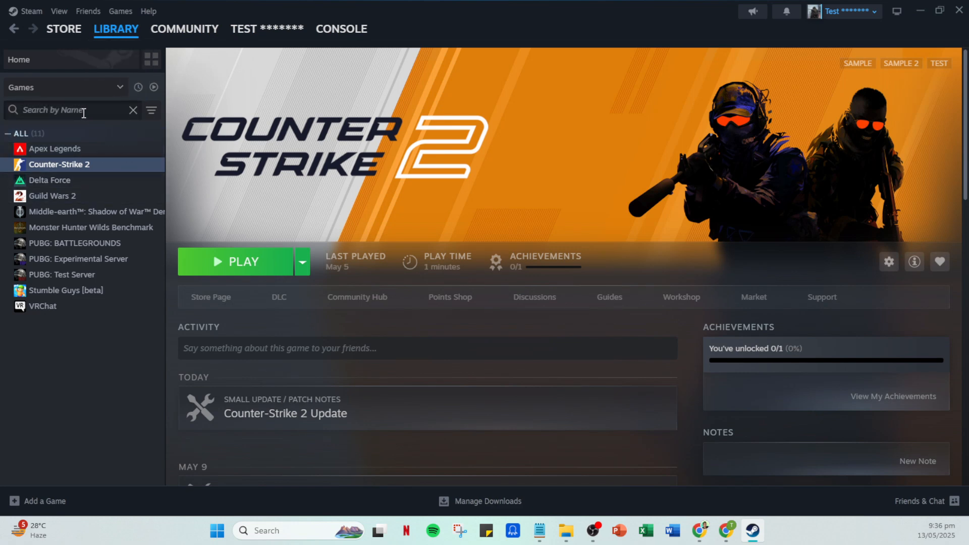
type("s")
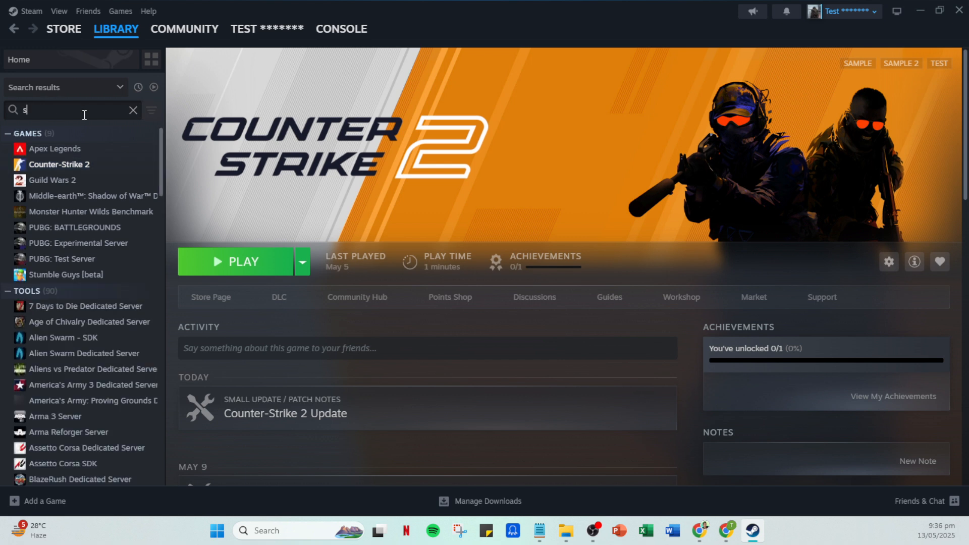
type("te")
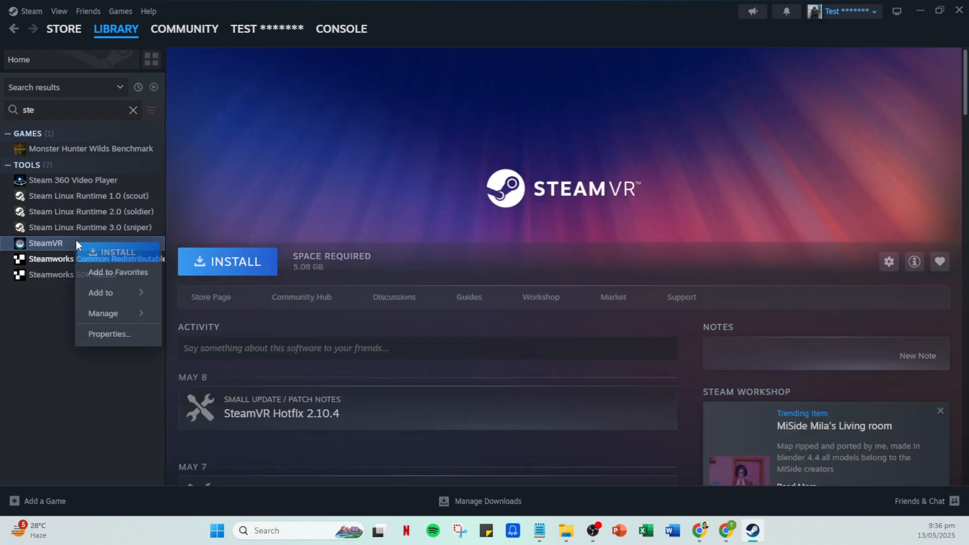
mouse_move(110, 333)
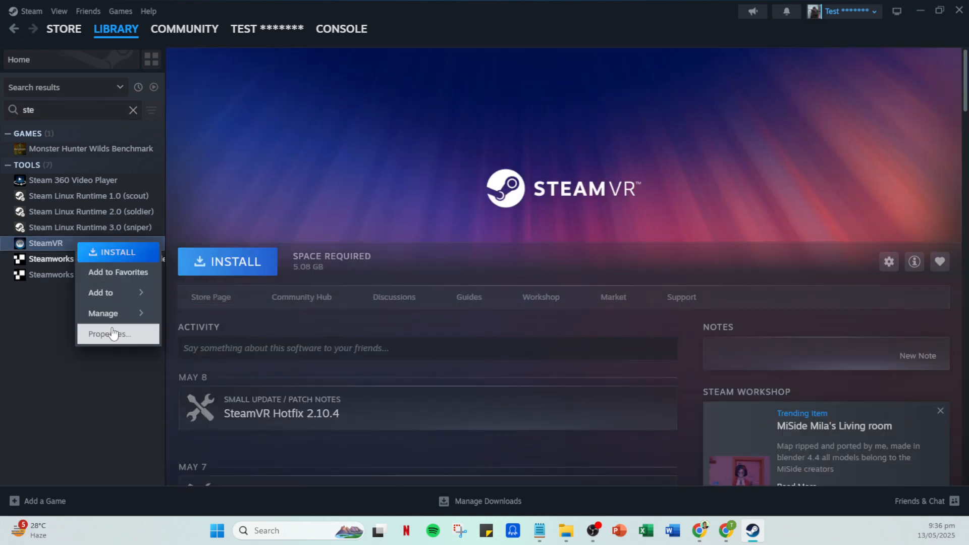
Set SteamVR's Beta Participation to 'beta - SteamVR Beta Update' in its Properties
left_click(109, 334)
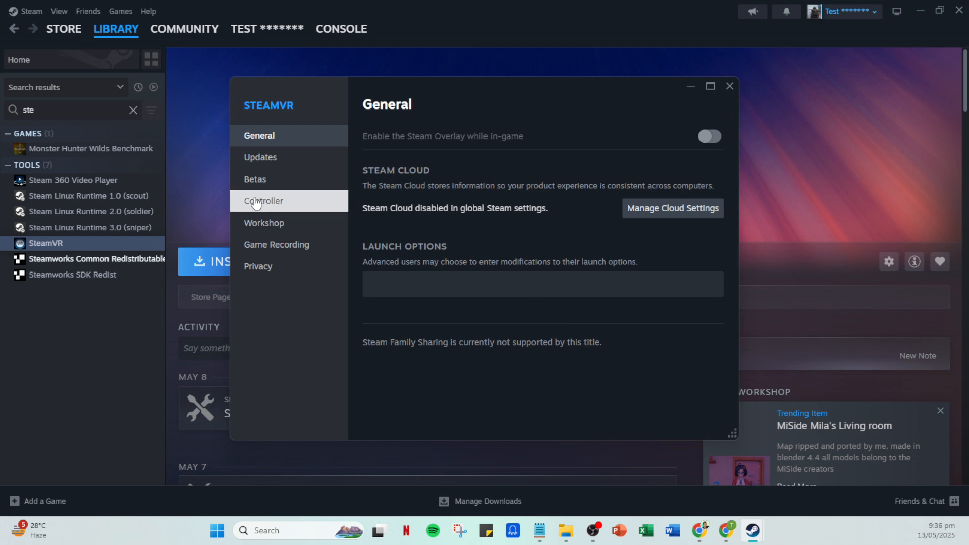
left_click(254, 179)
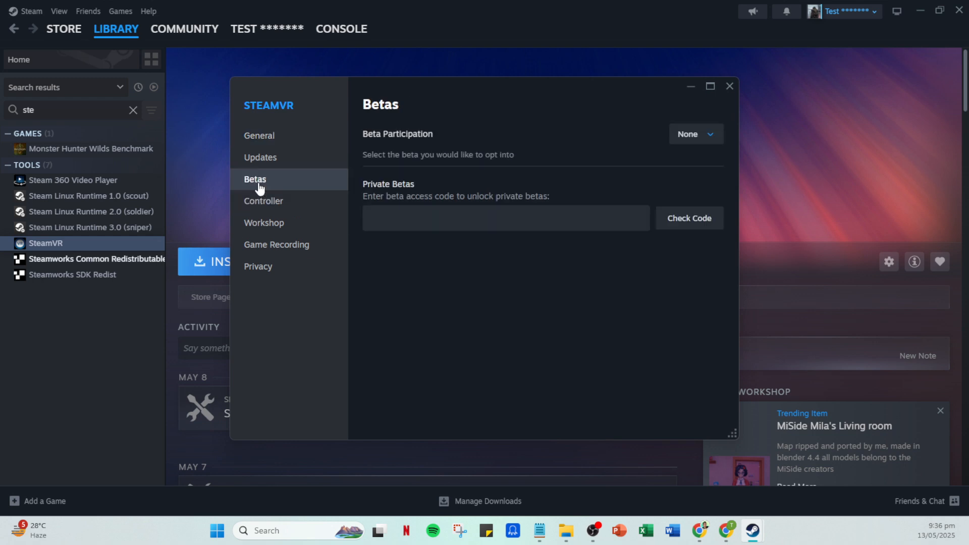
left_click(695, 134)
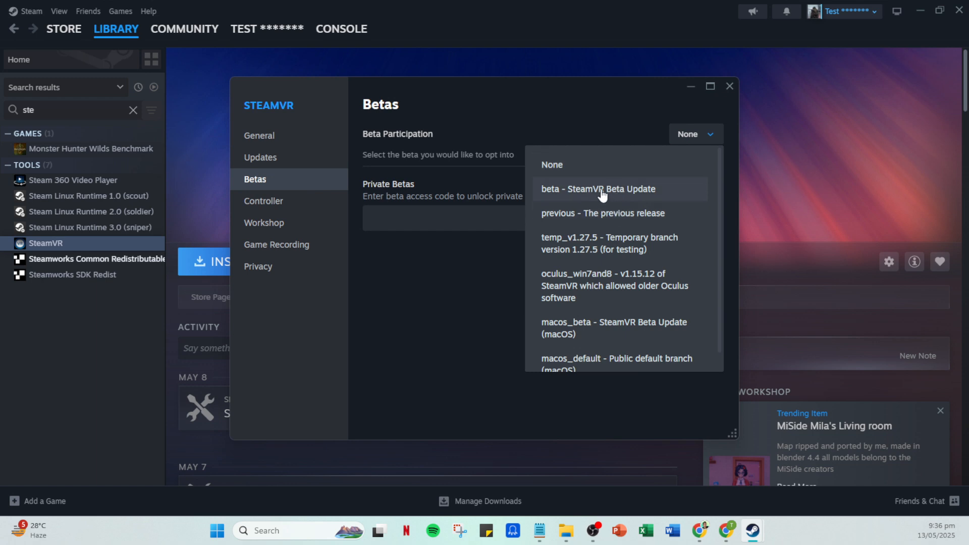
left_click(597, 189)
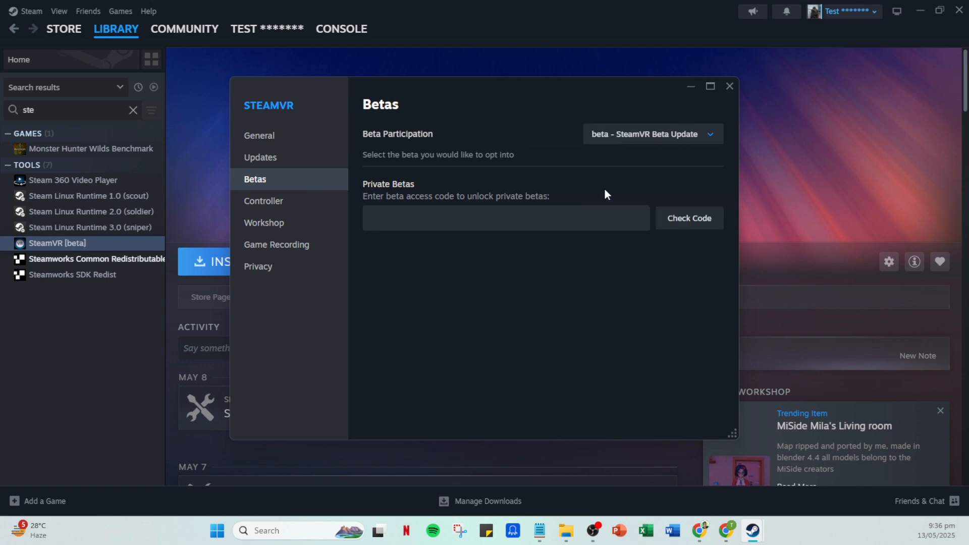
mouse_move(658, 157)
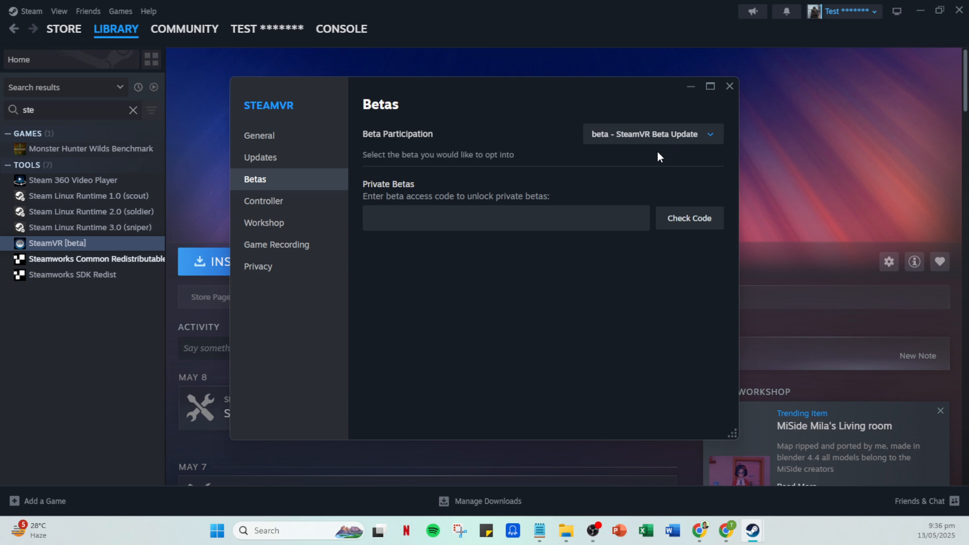
mouse_move(710, 87)
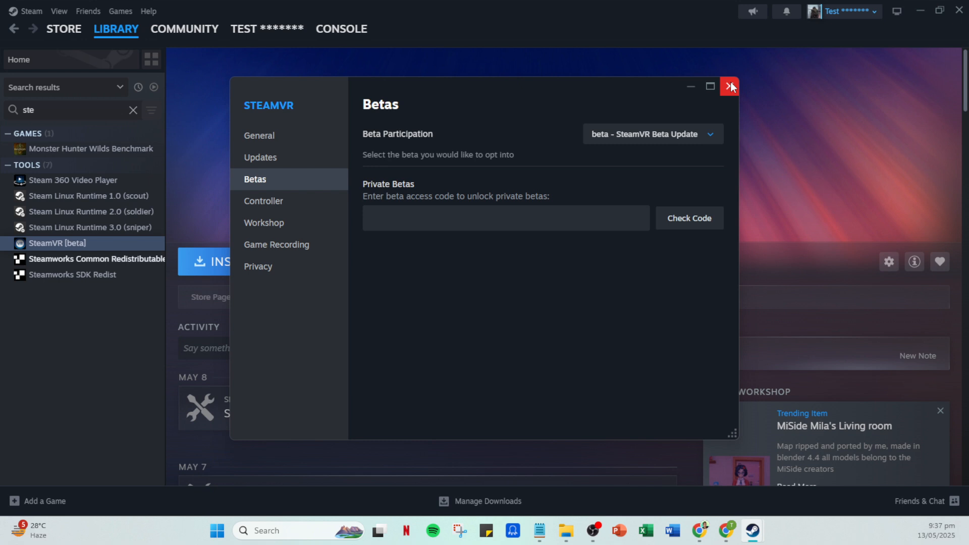
Close the SteamVR Properties window, leaving SteamVR [beta] in the library
left_click(729, 85)
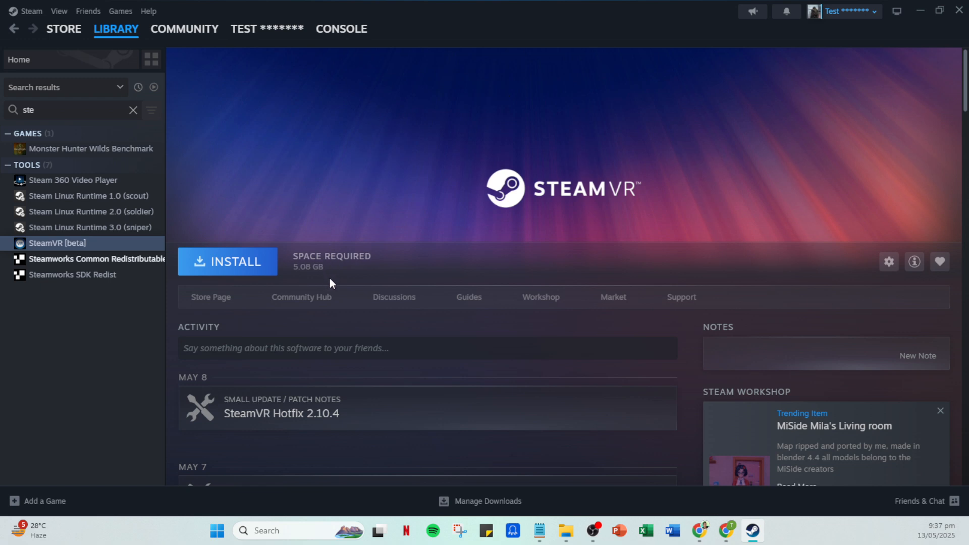
mouse_move(335, 283)
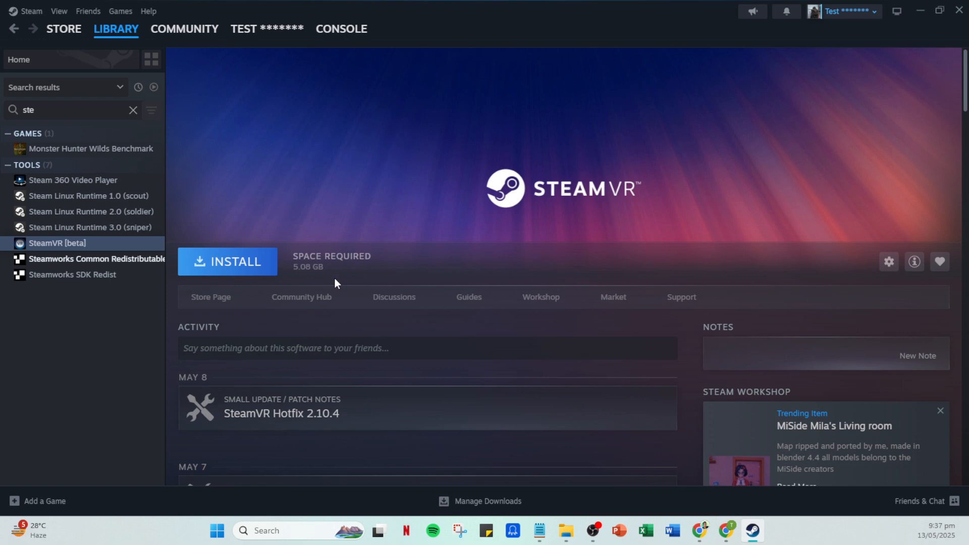